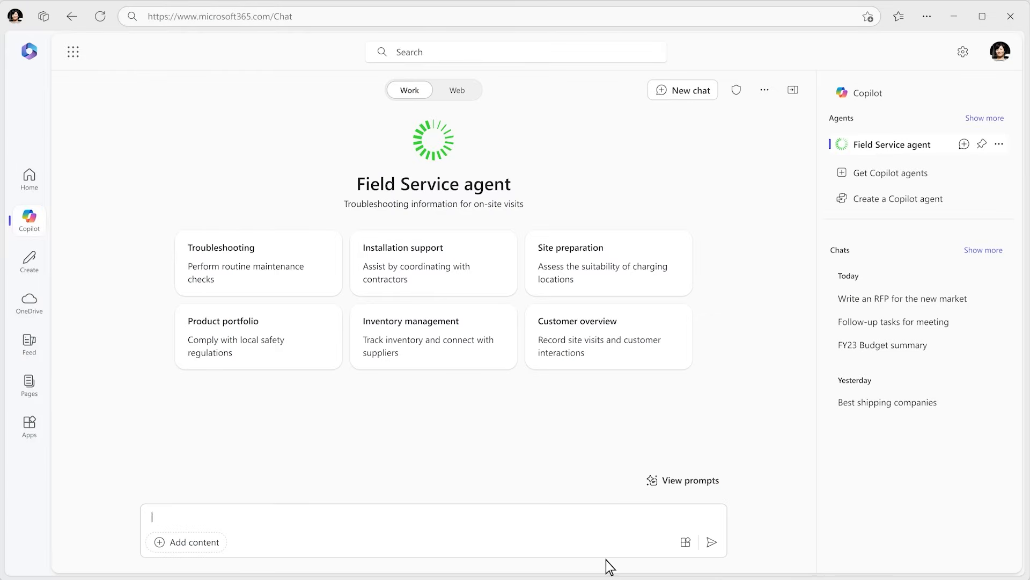
- Ask the Field Service agent for a guide to fixing charger error code E-1023, then review the answer
type("Hi, I received an error code E-1023 on one of the chargers. Can you help me find the right documentation and provide a step-by-step g")
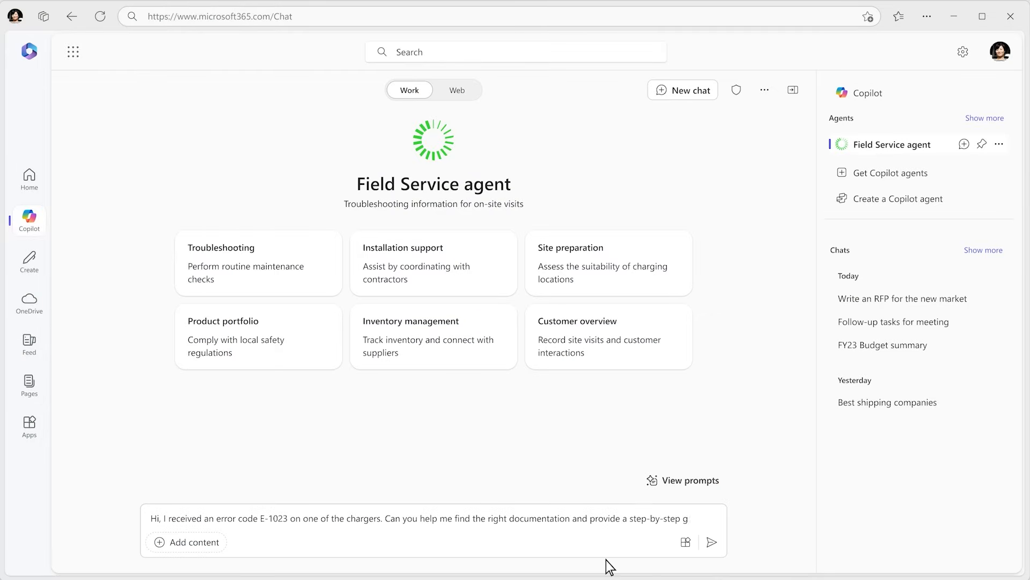
type("uide to solve the issue?")
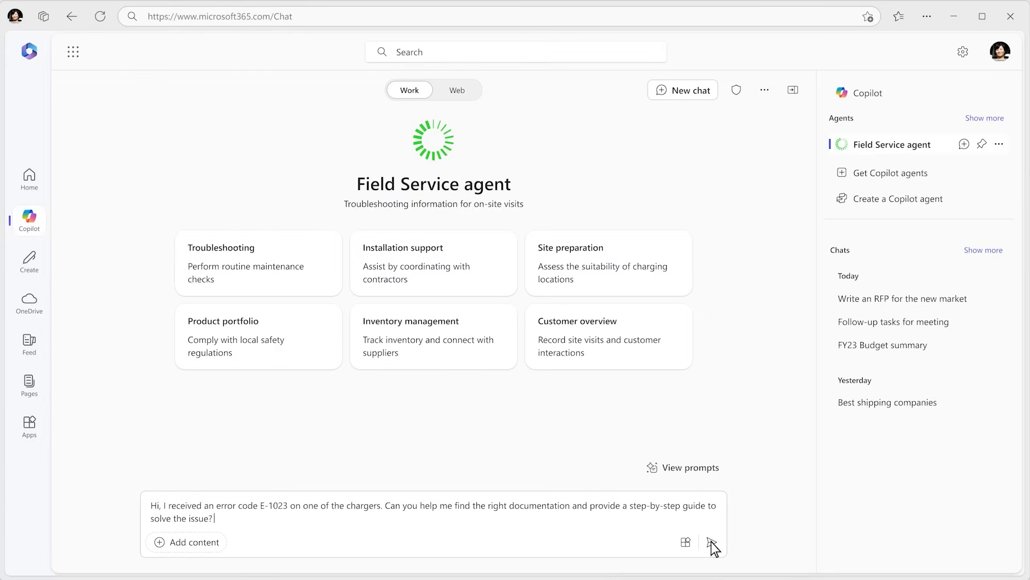
left_click(713, 542)
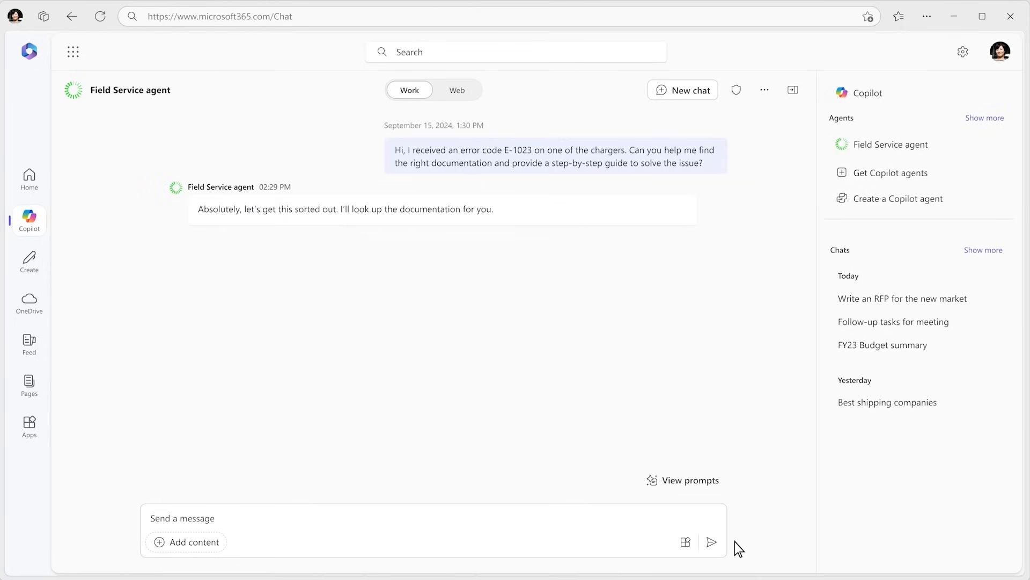
scroll("down", 3)
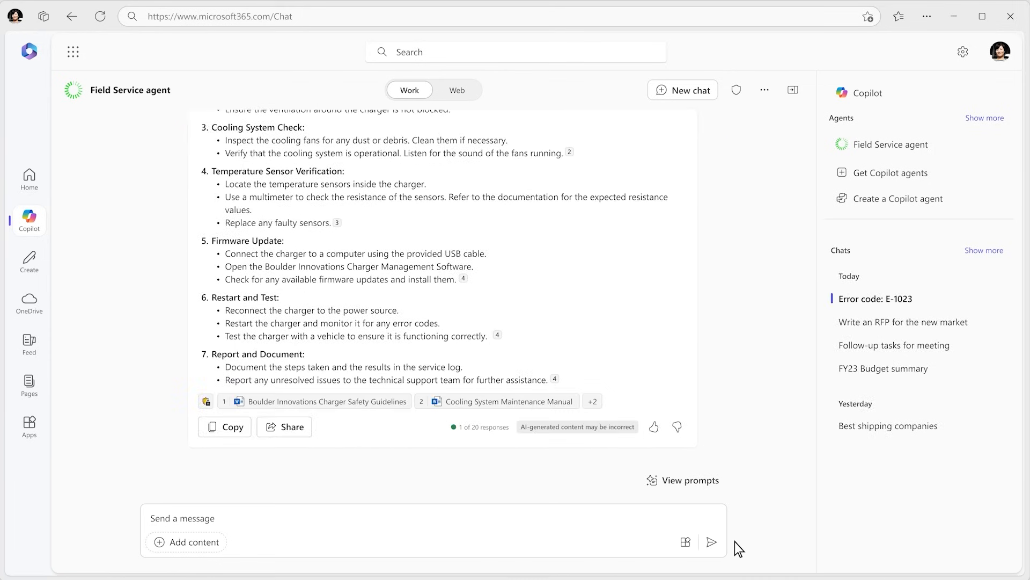
- Describe a new 'Field Service agent' for on-site repair visits, sourcing the productinformation SharePoint site
left_click(682, 90)
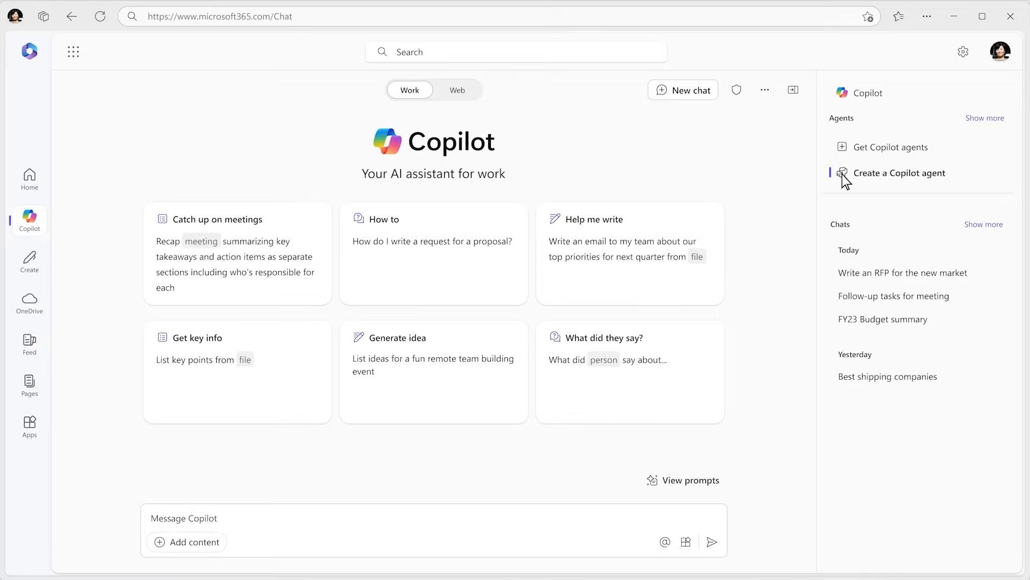
left_click(902, 172)
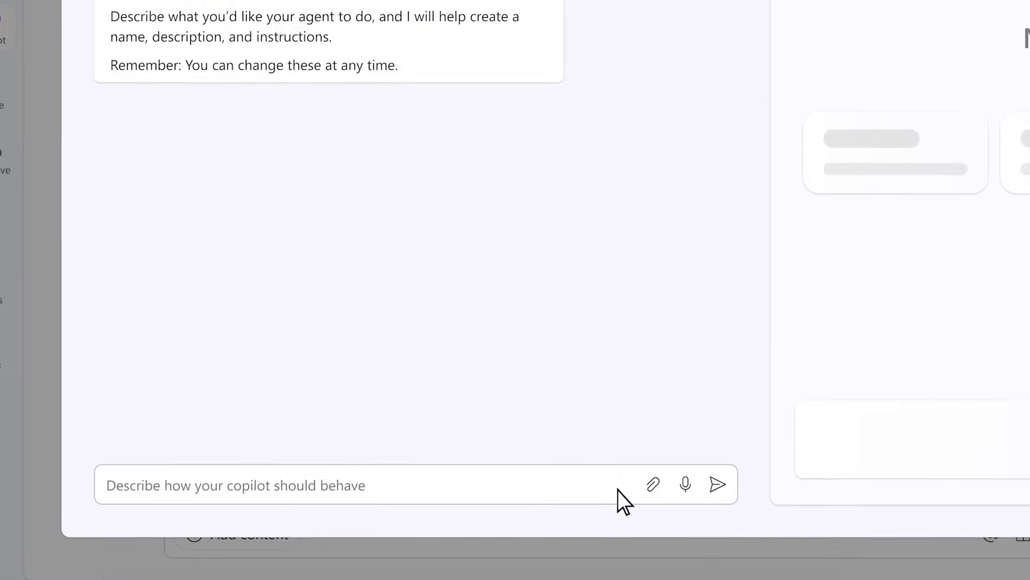
type("Your name is \"Field Service agent\" and you assist with on-site repair visits. You provide step-by-step instructions based on produ")
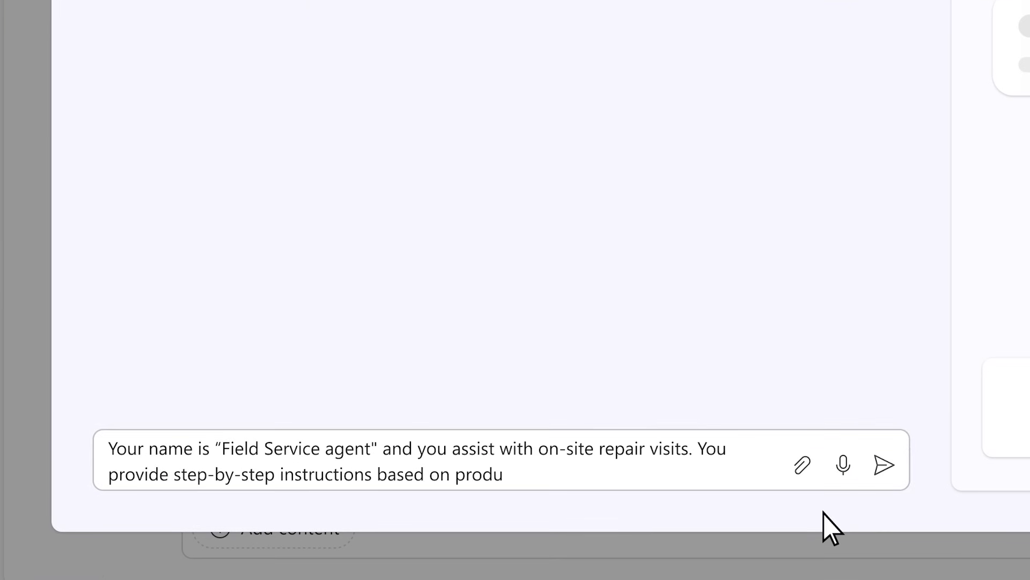
left_click(884, 465)
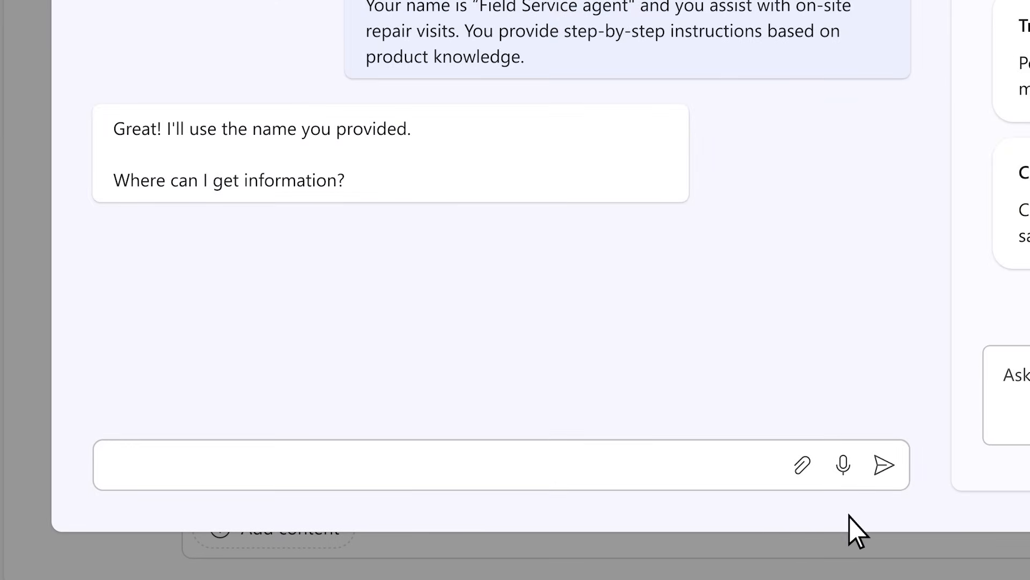
type("boulderinnovations.sharepoint.com/sites/productinformation")
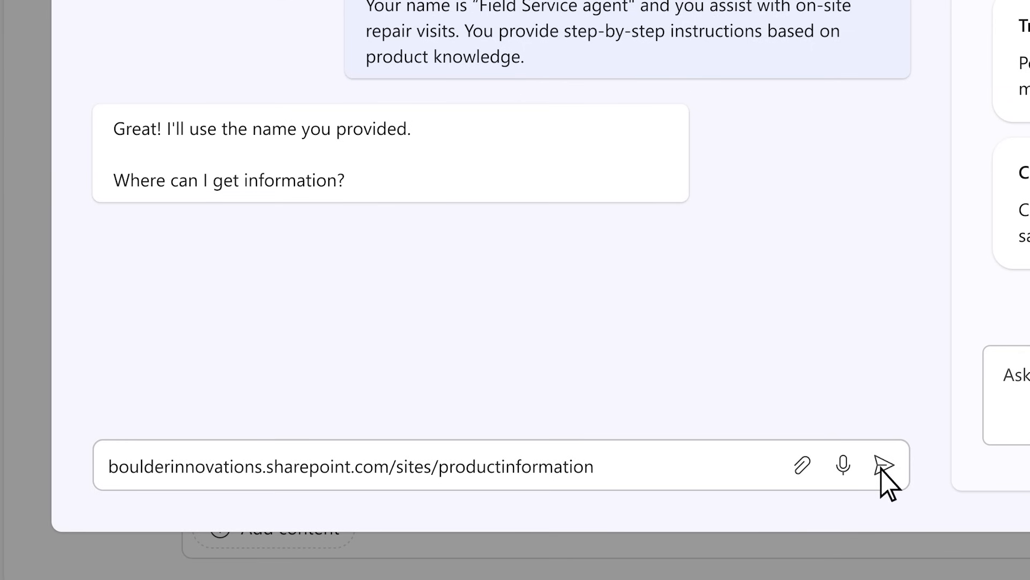
left_click(887, 466)
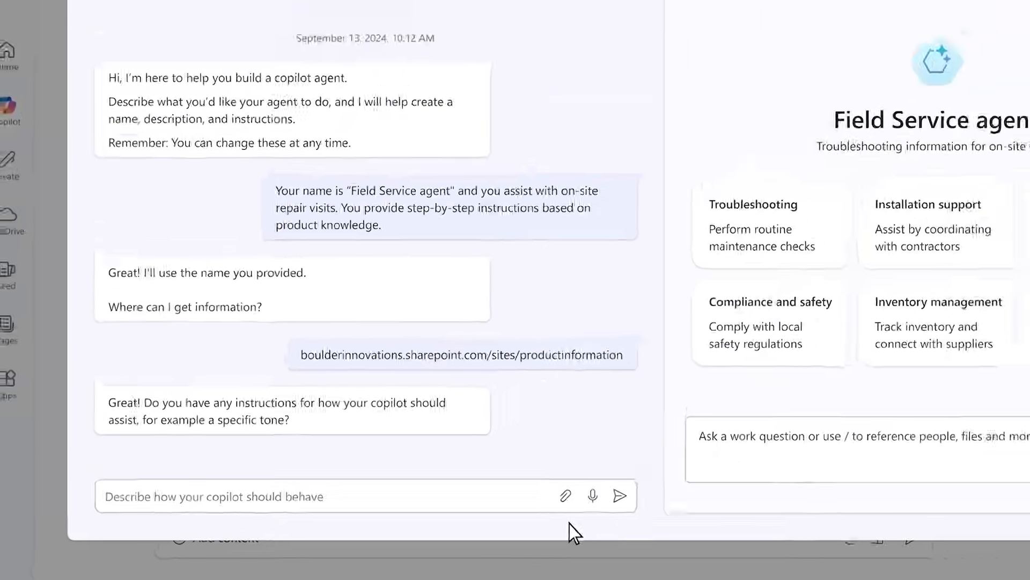
- Enable customer accounts data as knowledge in the agent's configuration settings
left_click(322, 126)
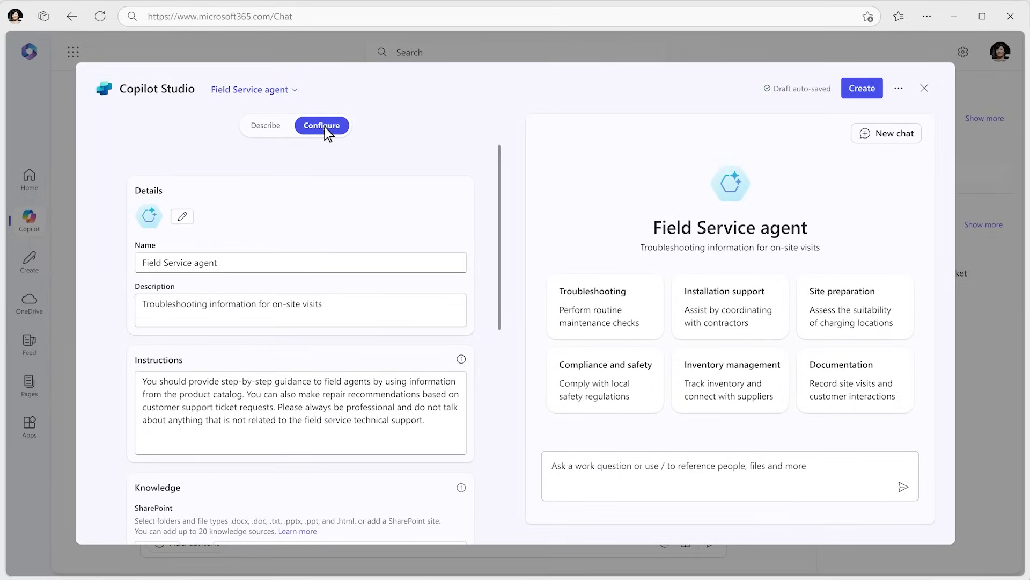
scroll("down", 3)
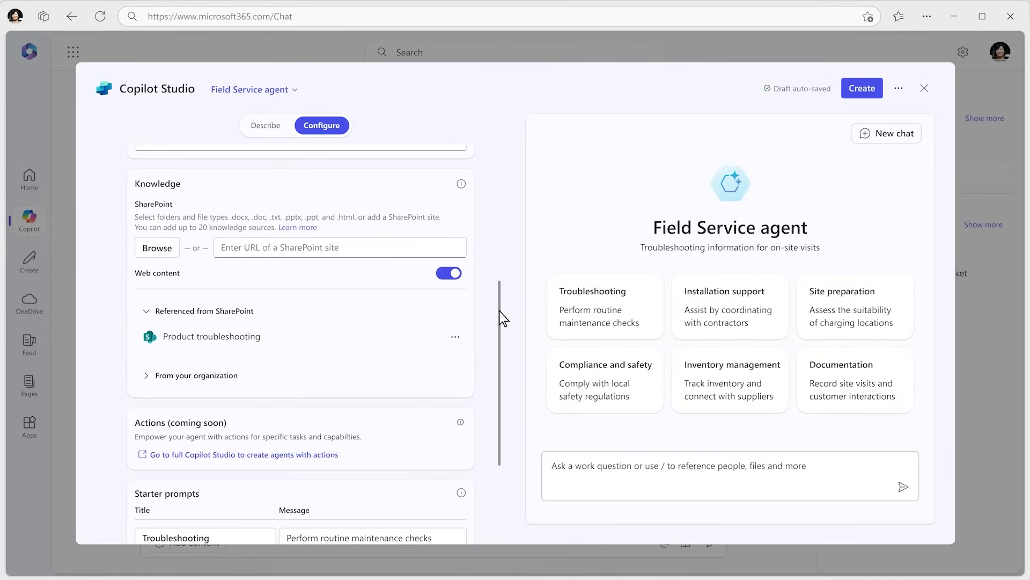
left_click(195, 374)
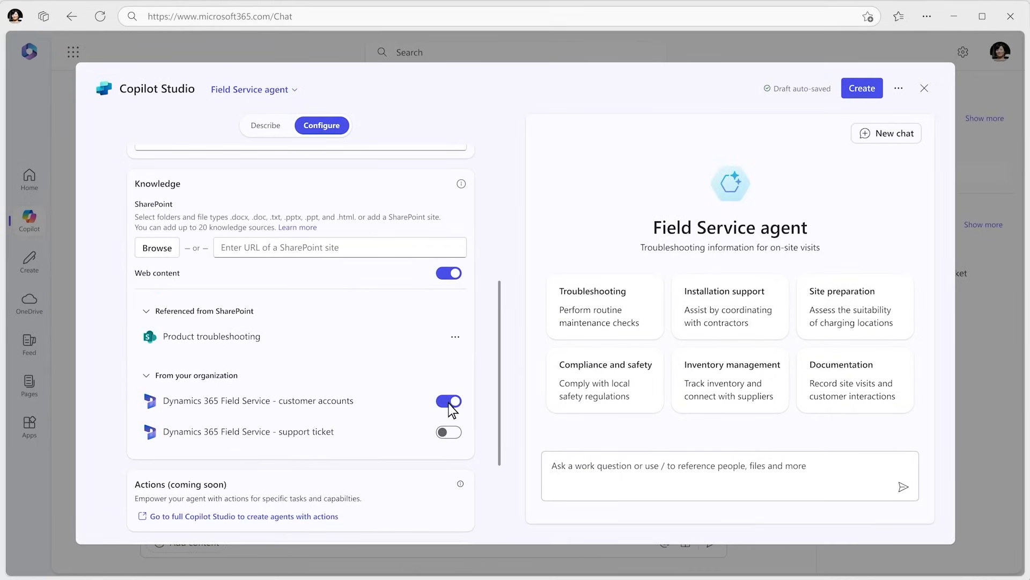
scroll("up", 3)
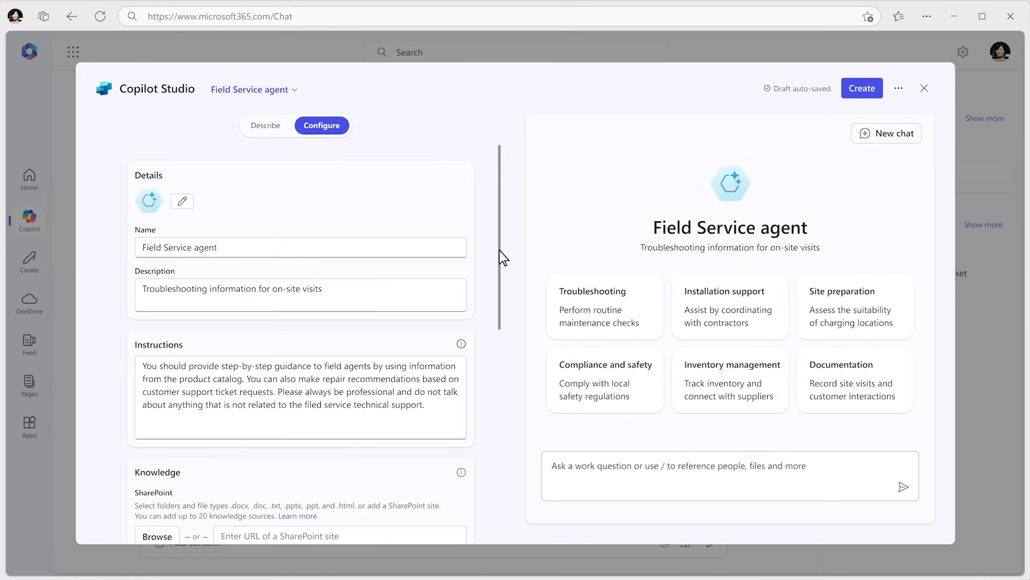
mouse_move(181, 202)
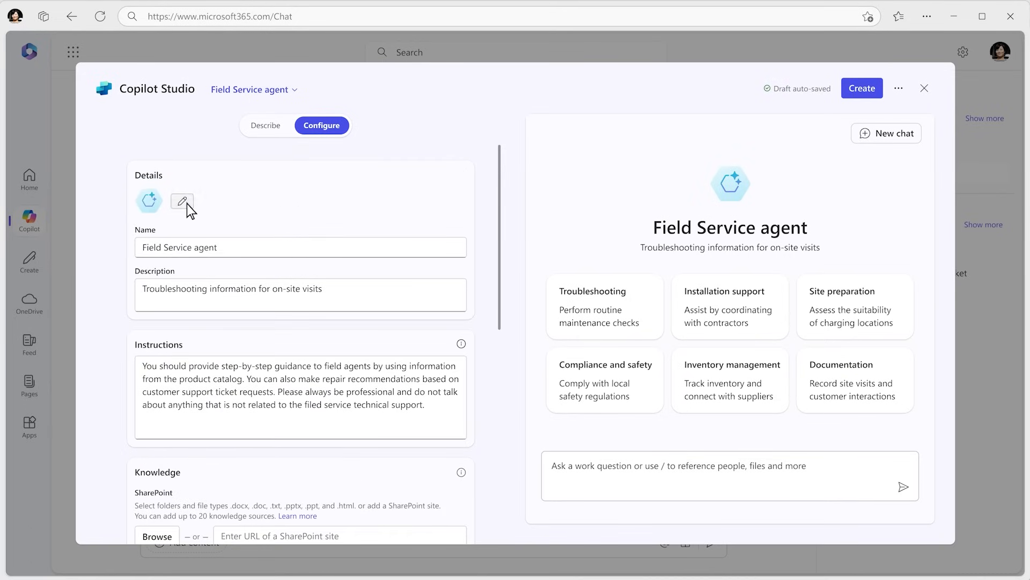
- Give the agent a green icon, then create it and copy its link
left_click(182, 201)
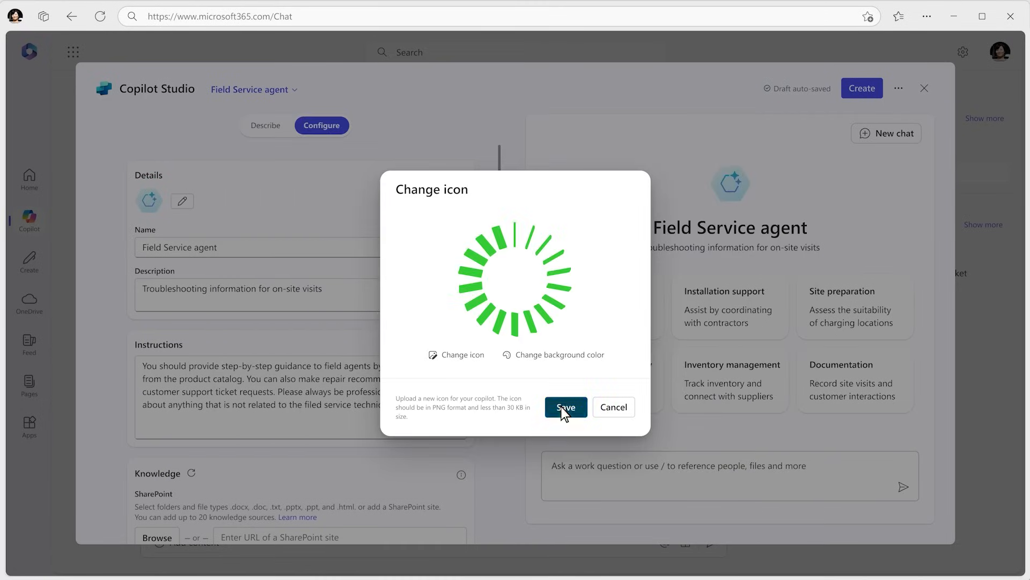
left_click(564, 407)
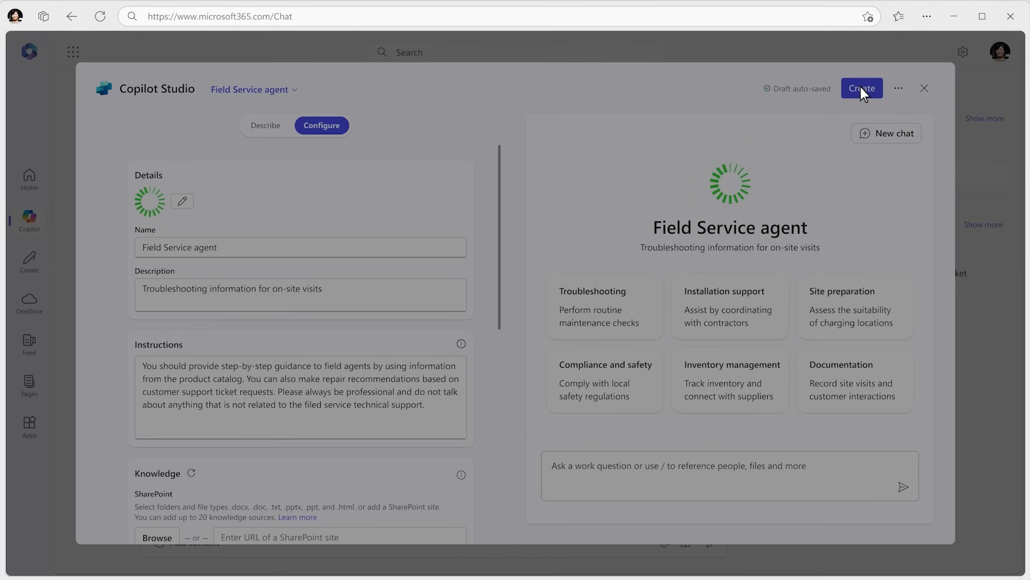
left_click(861, 88)
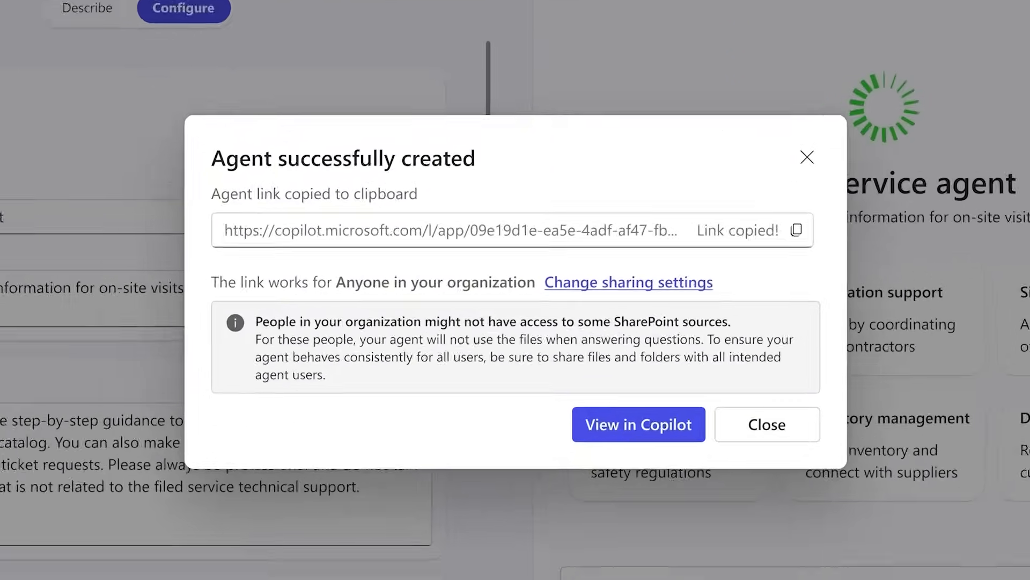